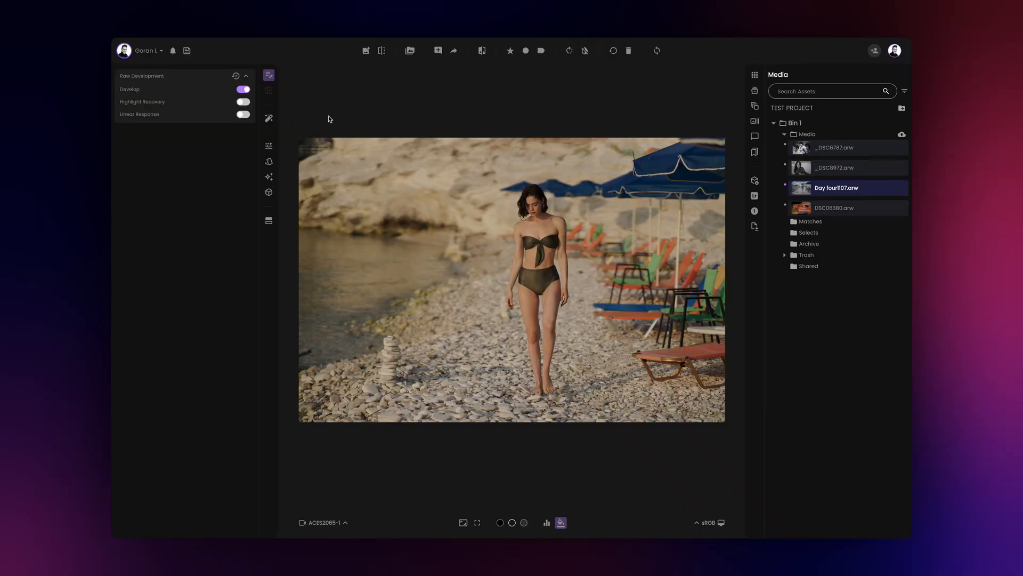
- Show the Film Grade 1–4 thumbnails and preview one look on the beach portrait
click(269, 89)
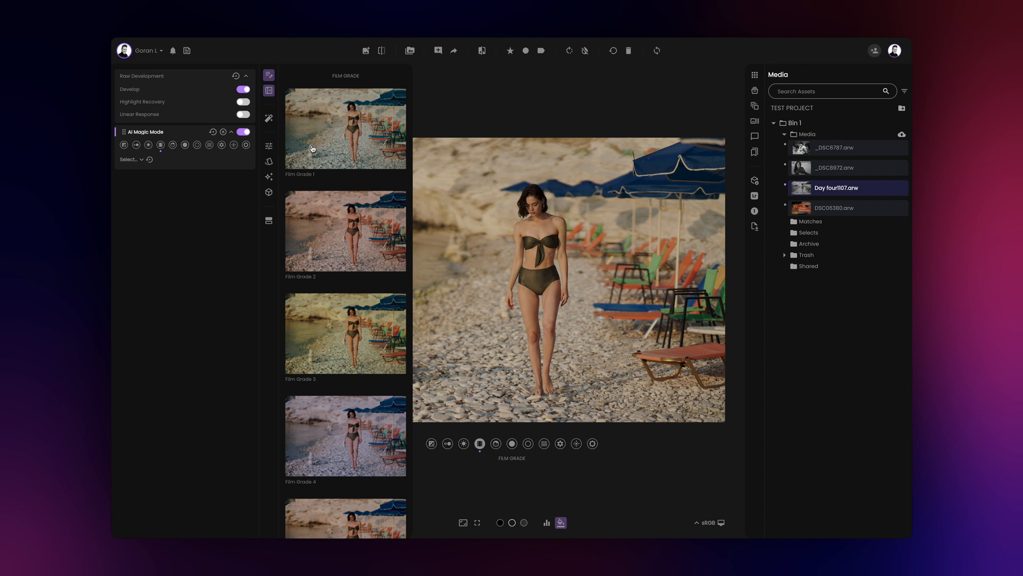
click(753, 210)
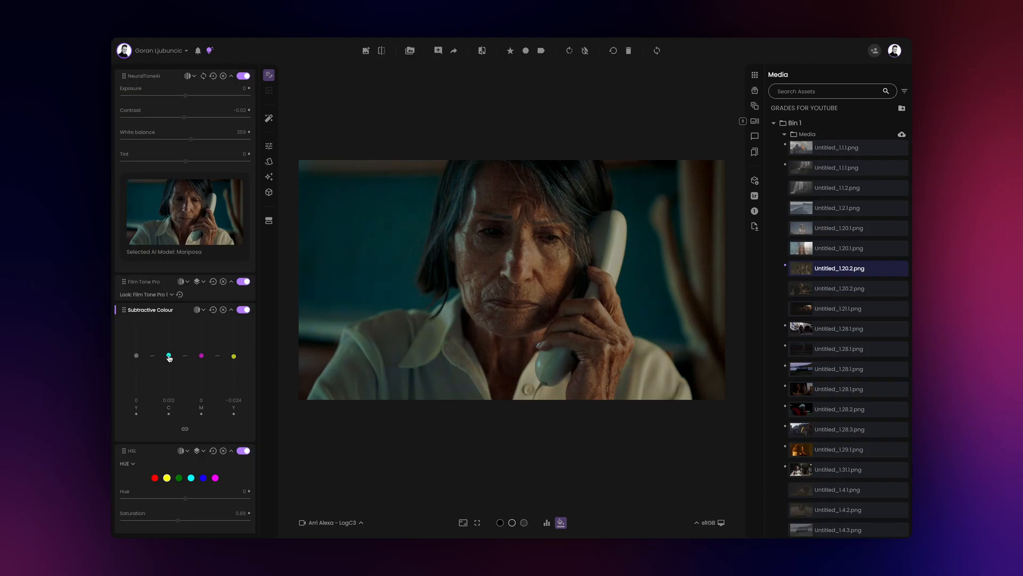
- Export a Capture One style named 'My Style' for macOS, Raw, Camera Make Canon
drag(136, 356, 136, 354)
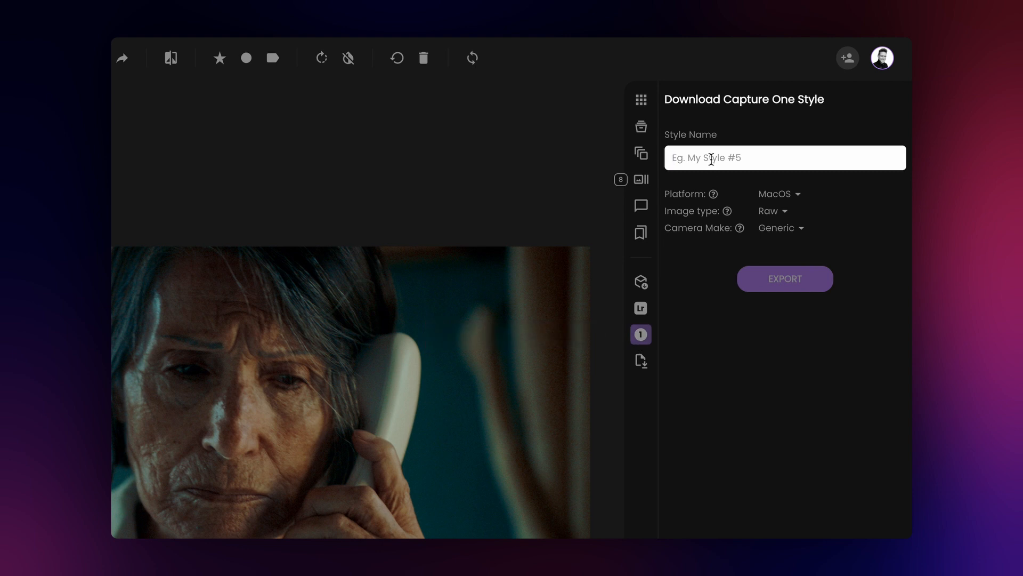
text(My Style)
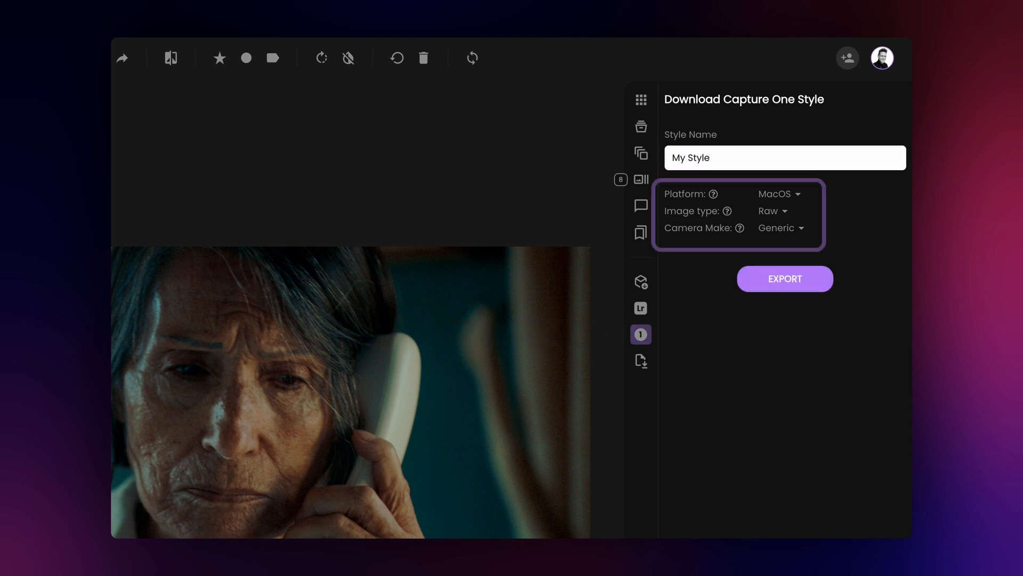
click(780, 228)
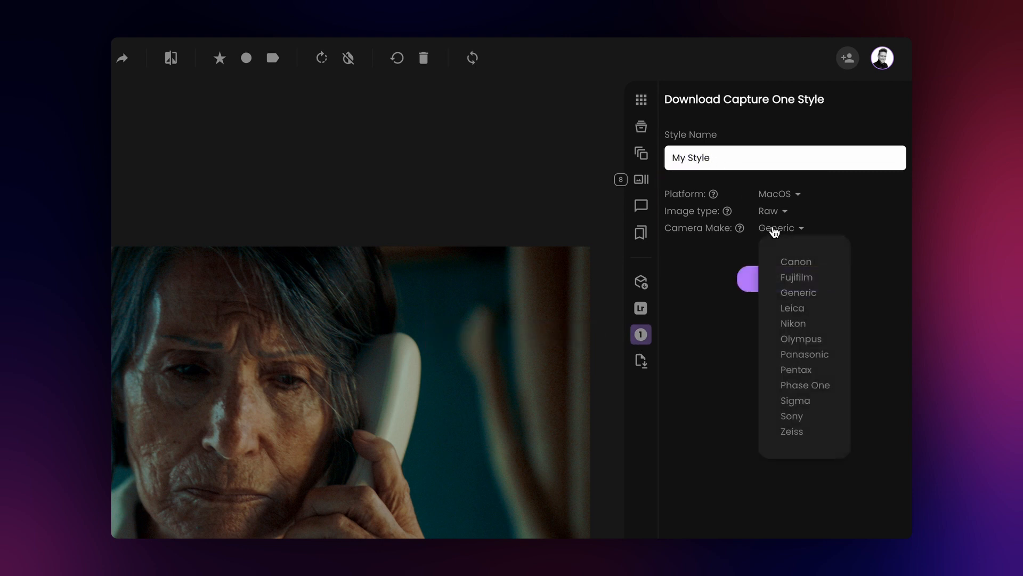
click(795, 262)
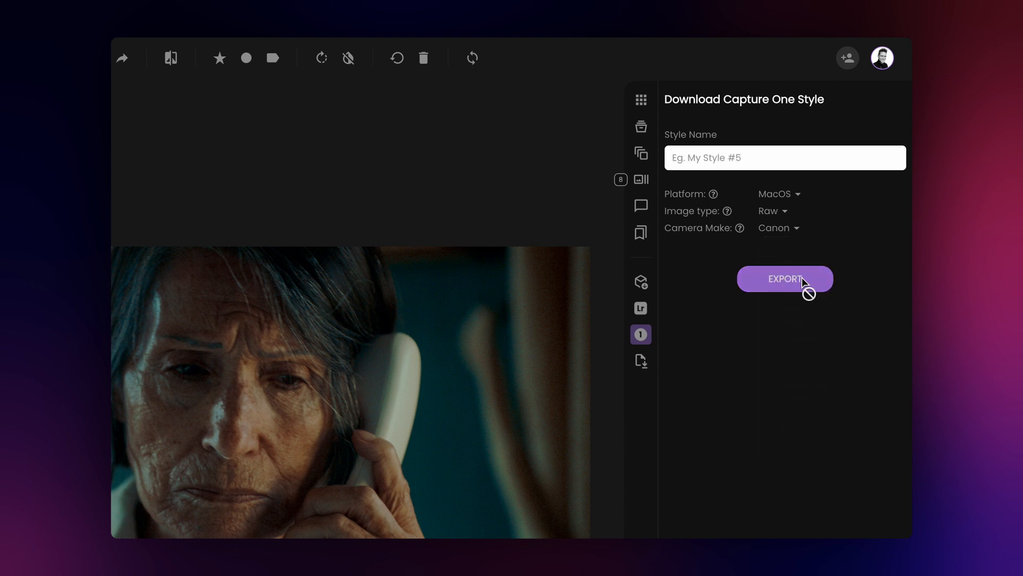
click(785, 278)
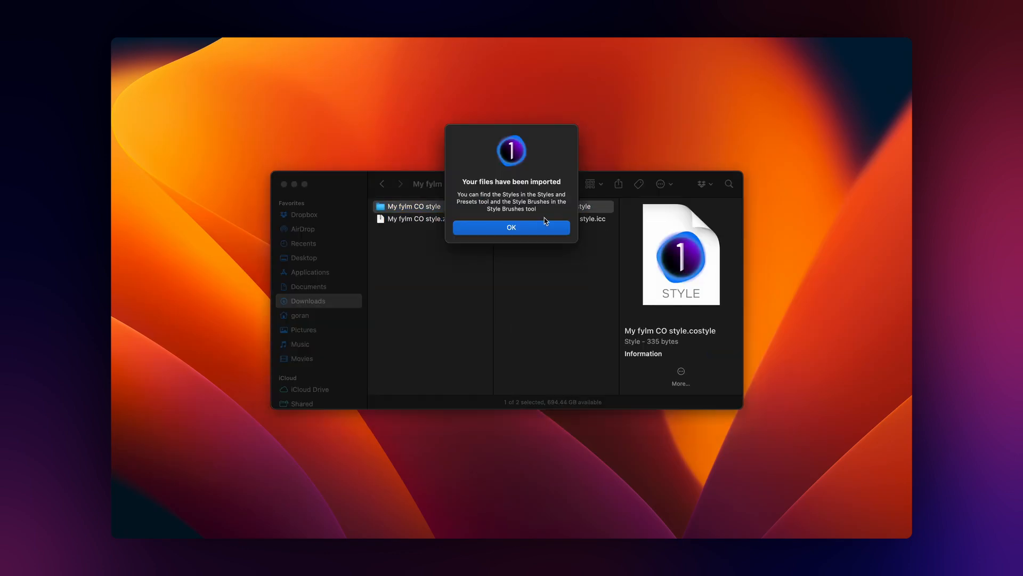
- Confirm the style import and apply My fylm CO style from Custom Styles to the photo
click(510, 228)
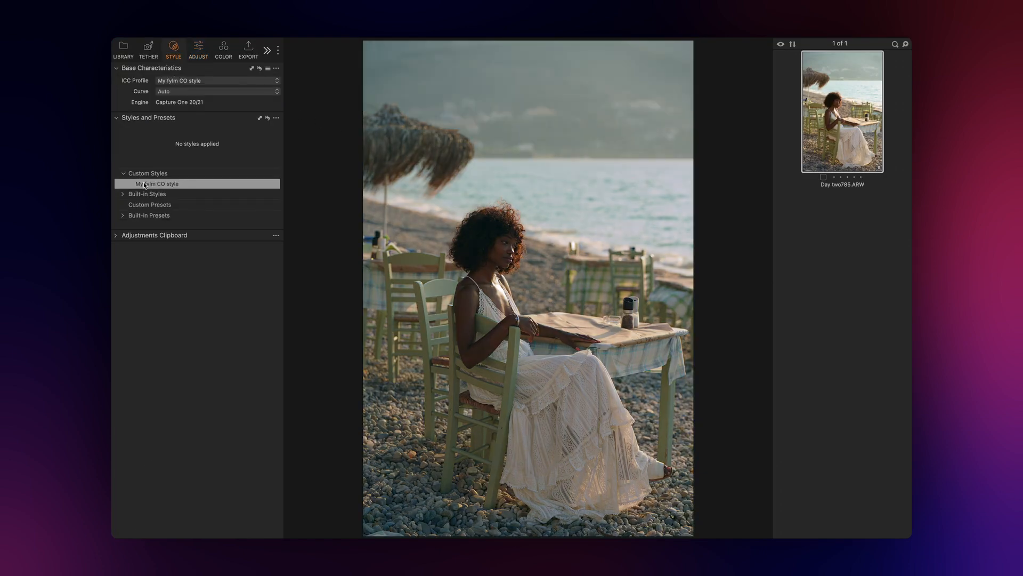
click(158, 183)
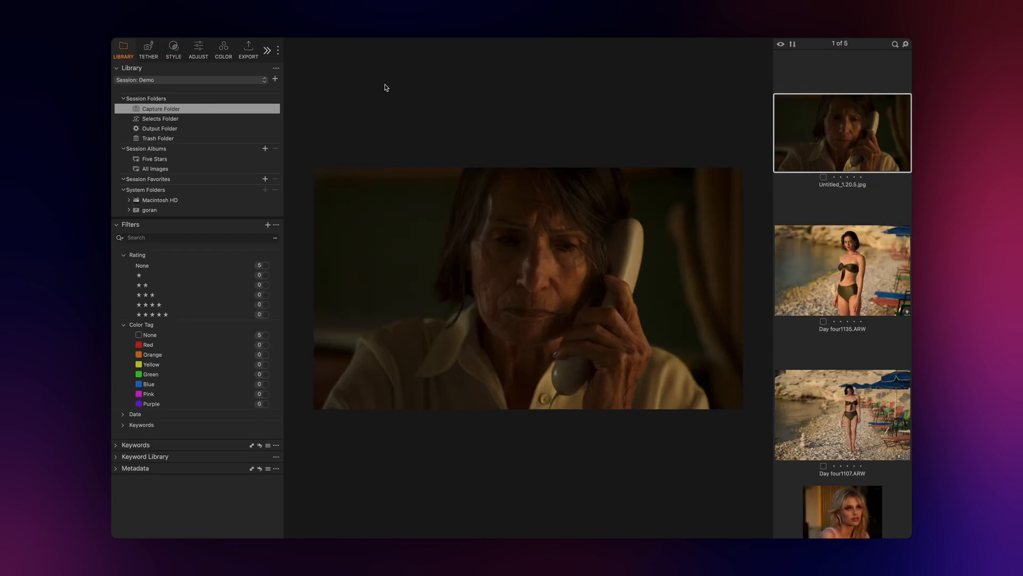
- Import My Style.costyle from Downloads via Import Styles and Style Brushes, confirming the import
click(172, 47)
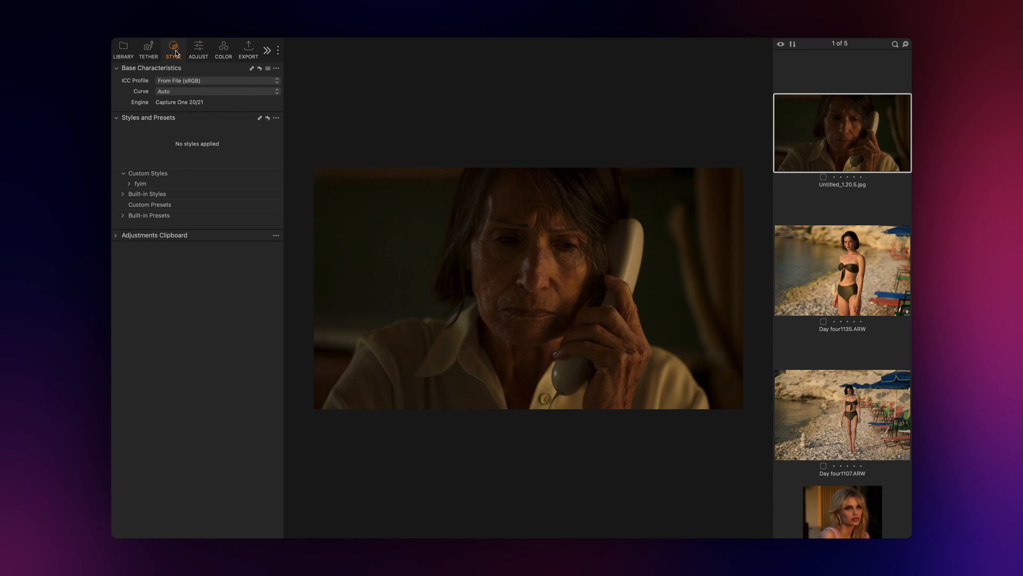
click(275, 118)
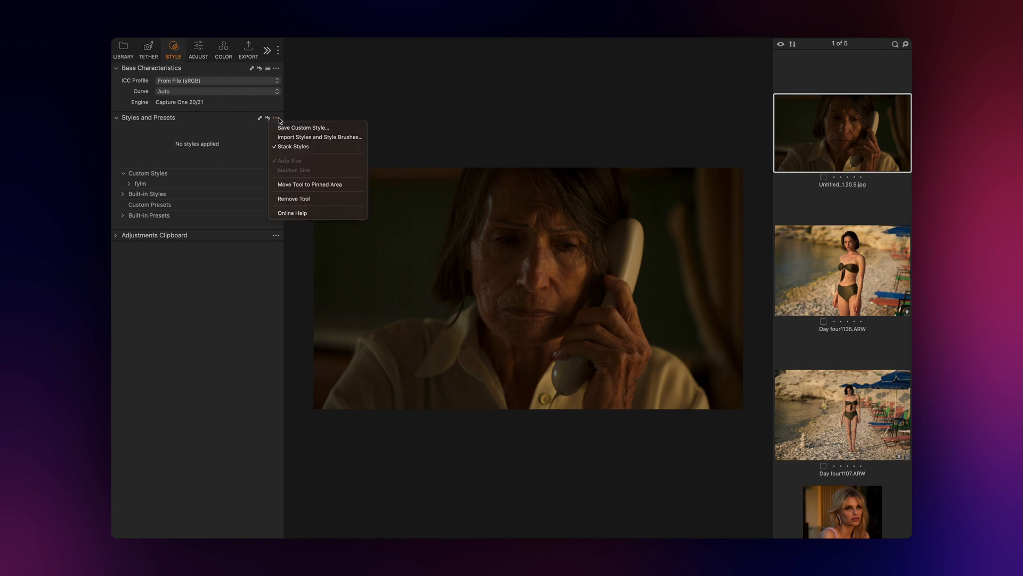
click(319, 138)
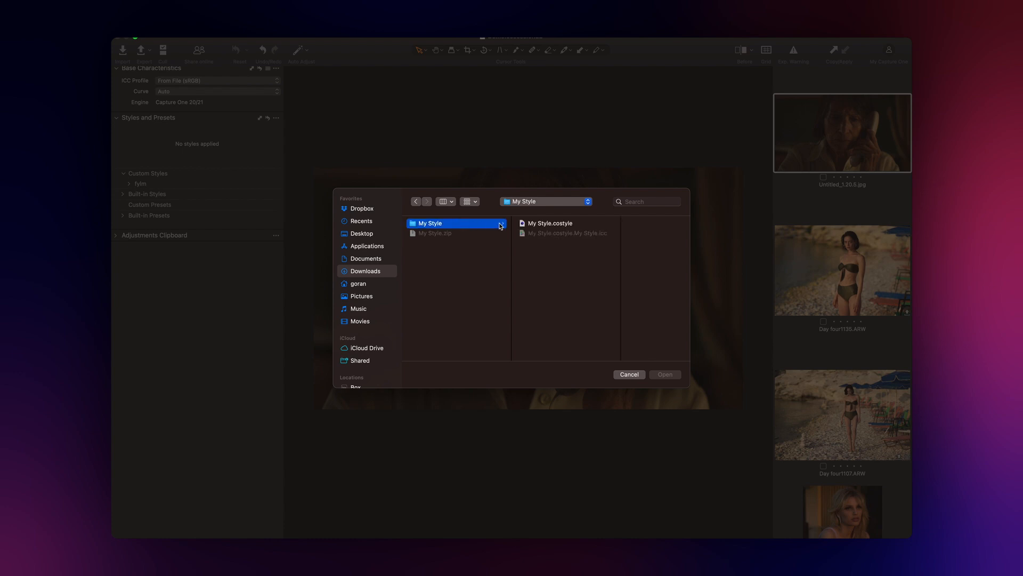
click(550, 223)
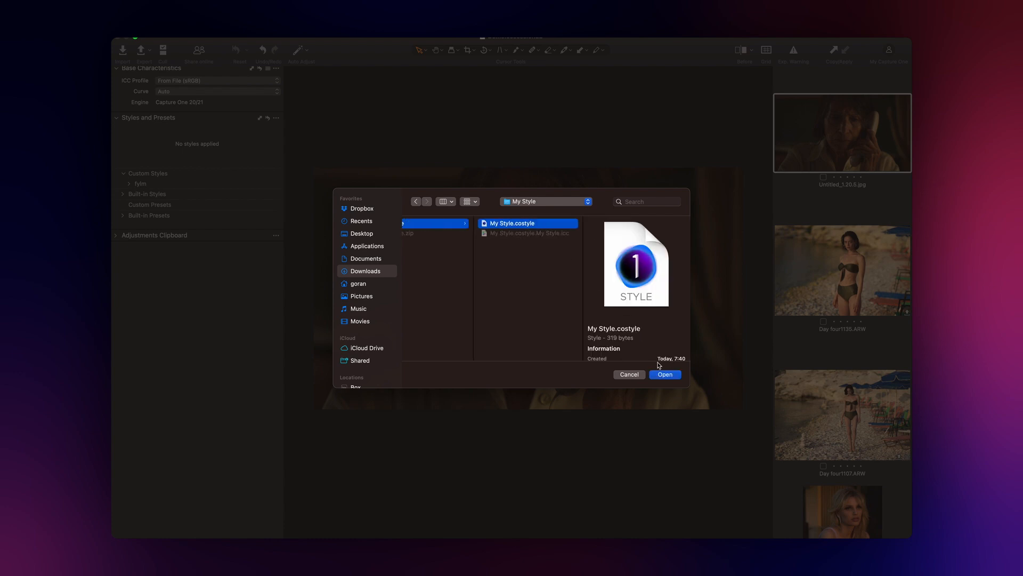
click(664, 374)
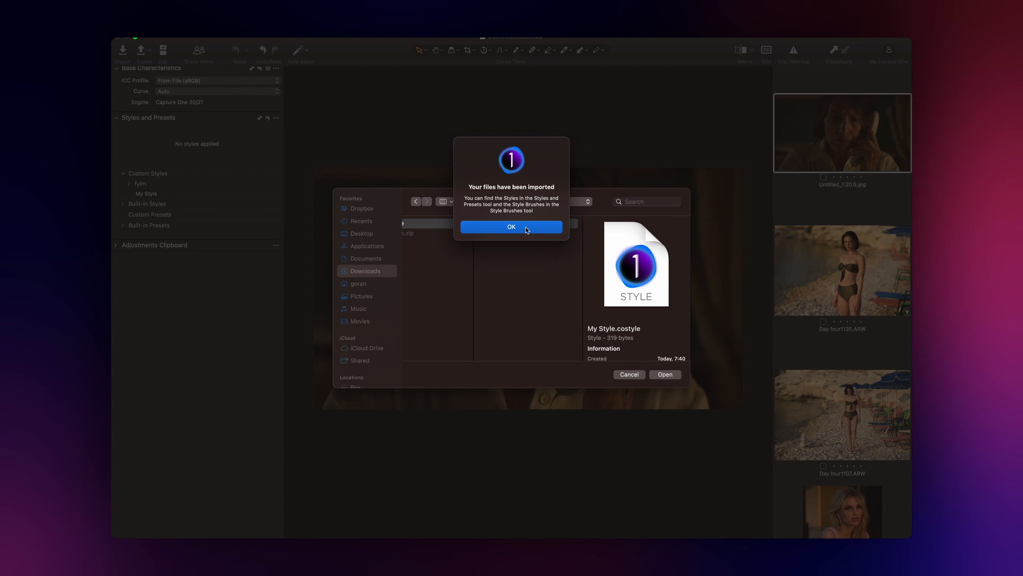
click(511, 227)
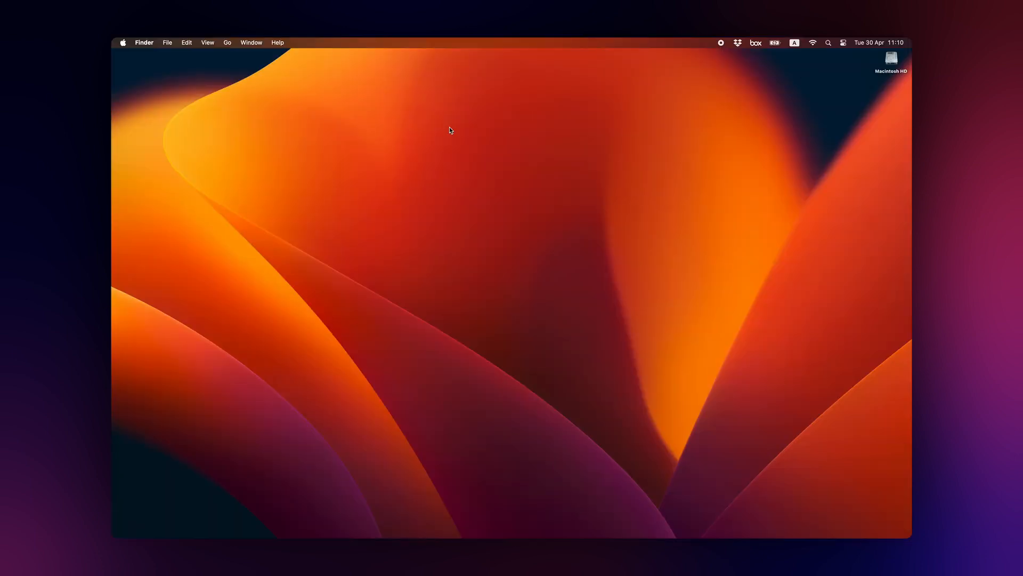
mouse_move(300, 82)
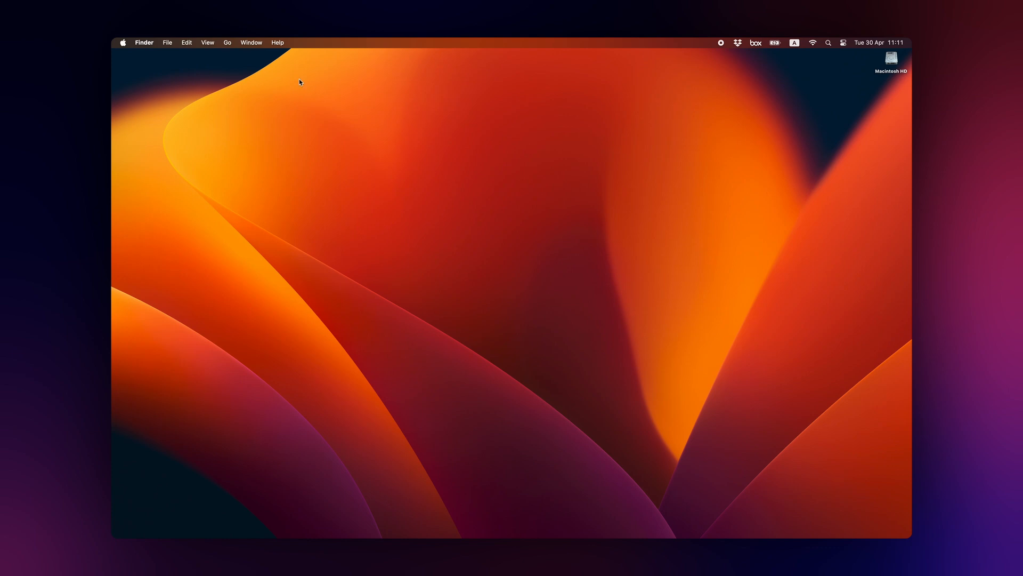
- Browse Library > Application Support > Capture One > Styles and name a new subfolder there
click(227, 43)
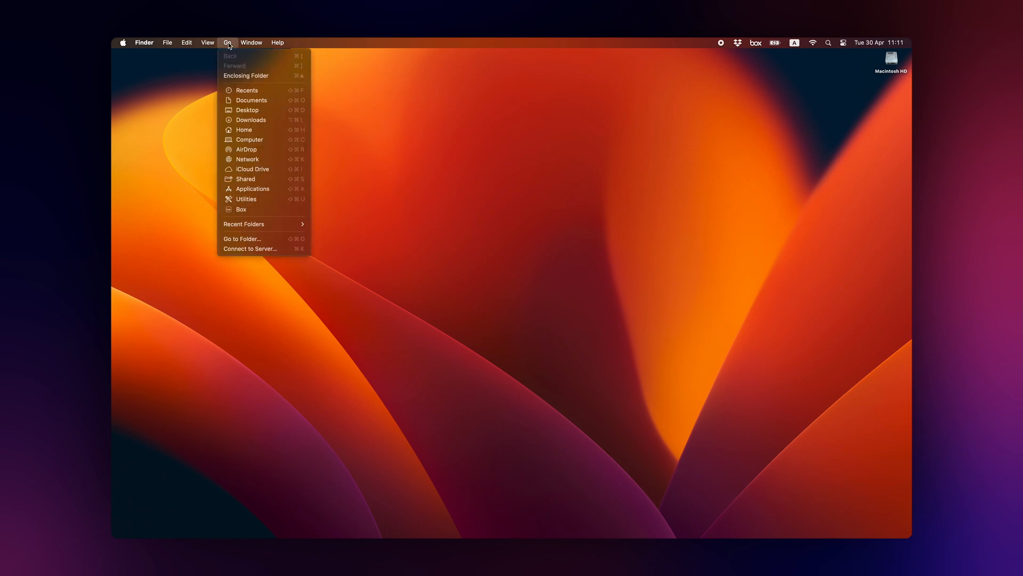
key(alt)
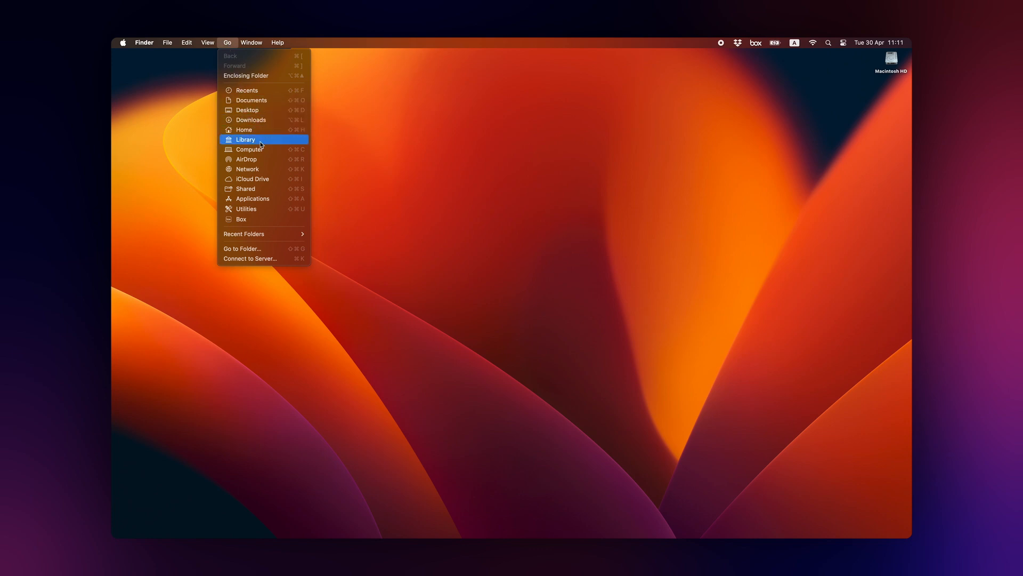
click(245, 139)
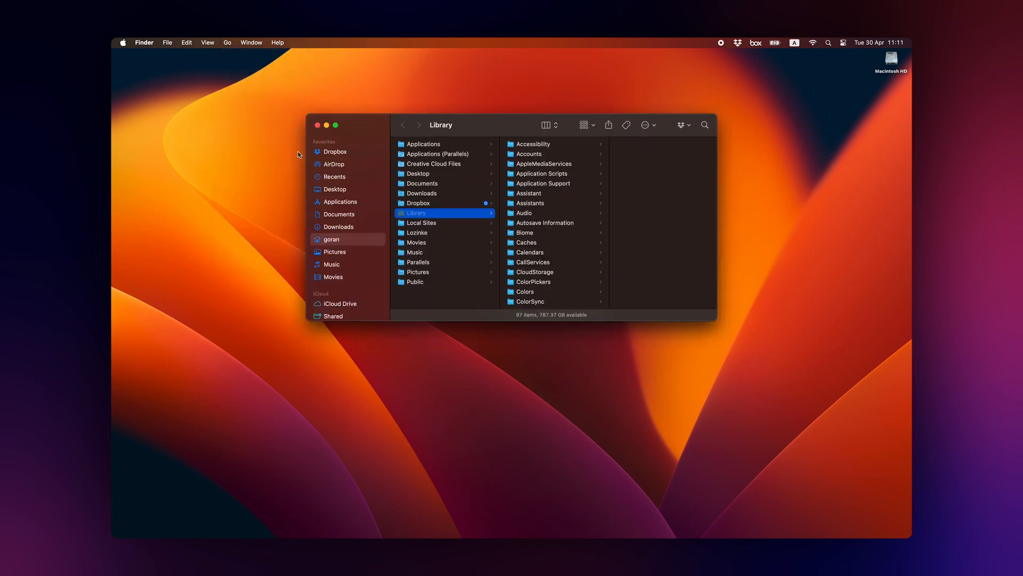
click(542, 184)
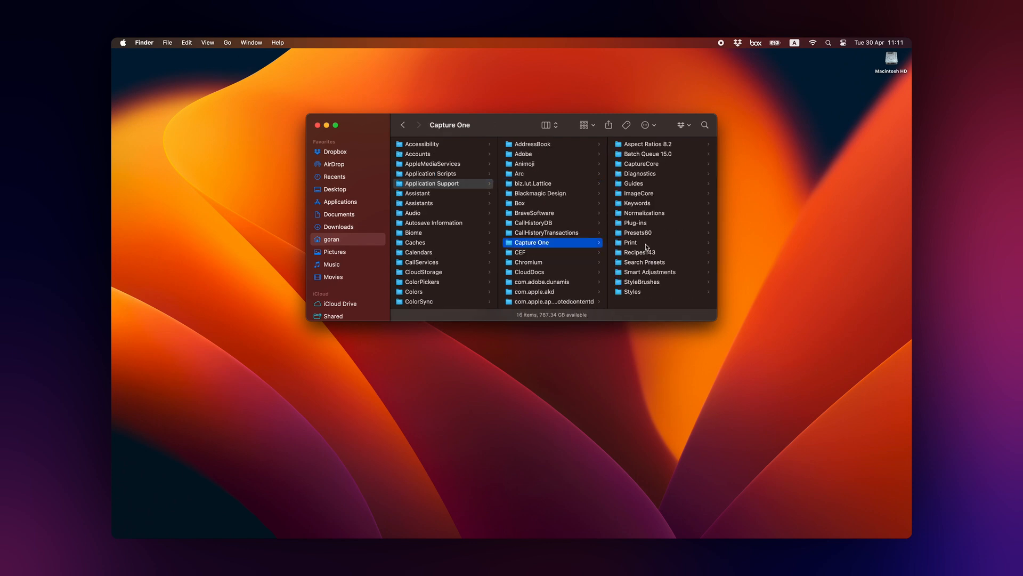
click(632, 292)
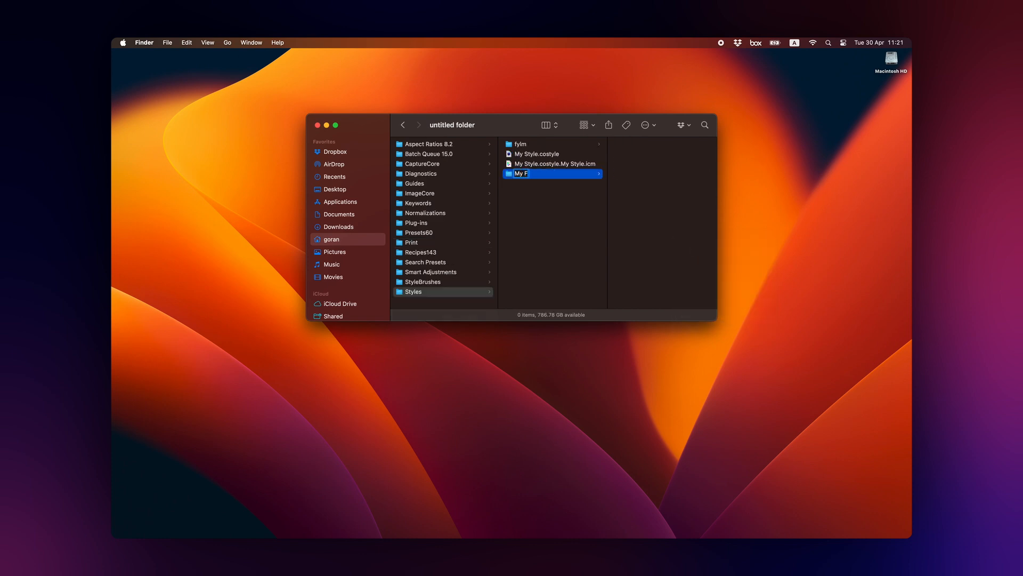
key(Return)
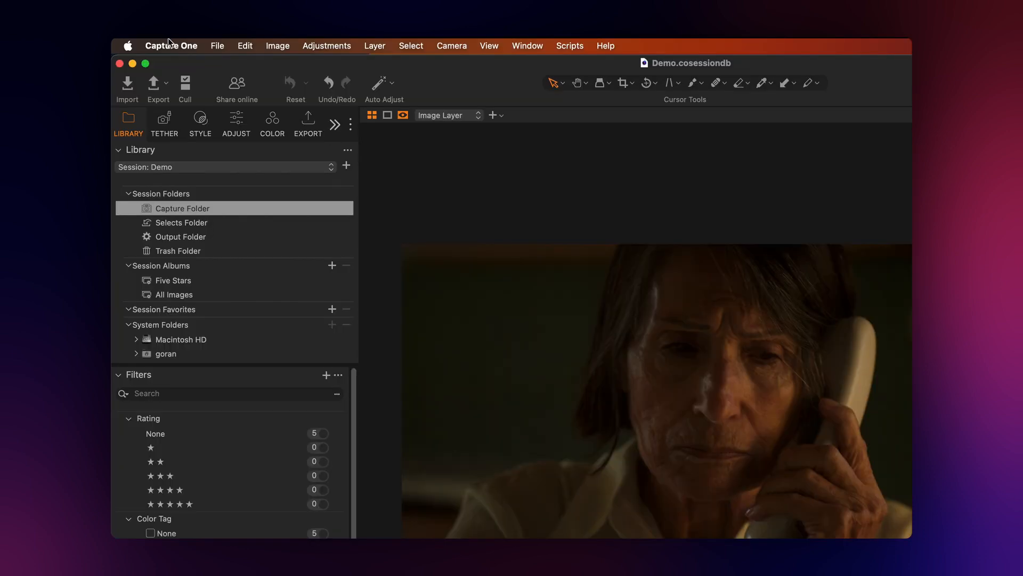
- Switch to the Style tool tab showing the Styles and Presets tools
click(171, 46)
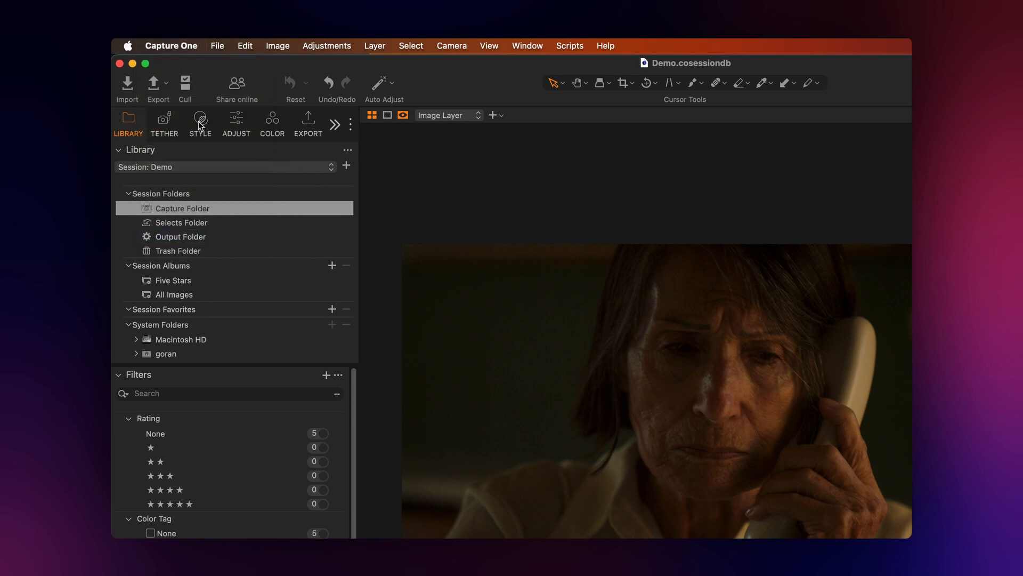
click(200, 121)
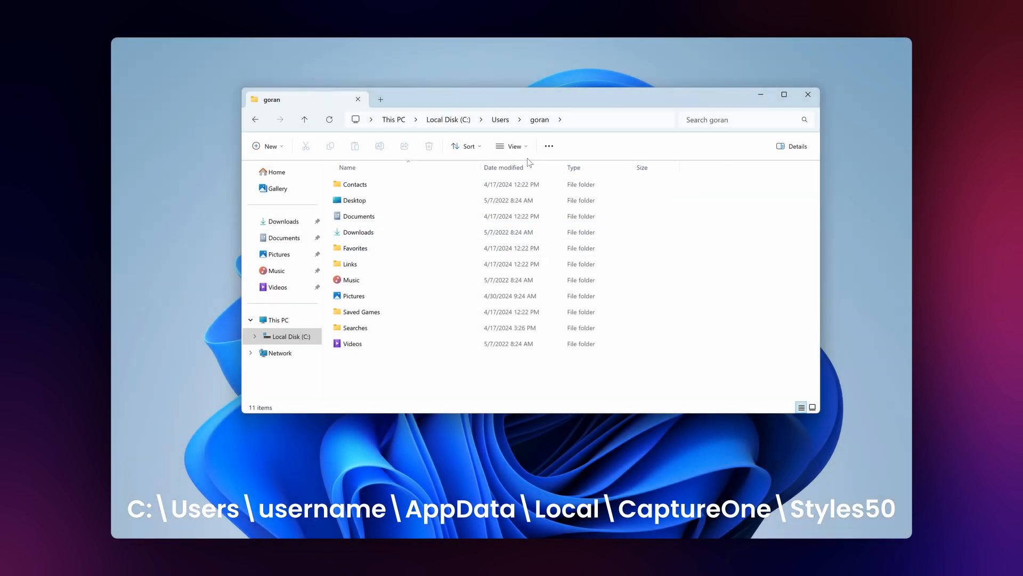
- Reveal hidden items, reach AppData > Local > CaptureOne > Styles50 and paste the Windows Test style files
click(513, 146)
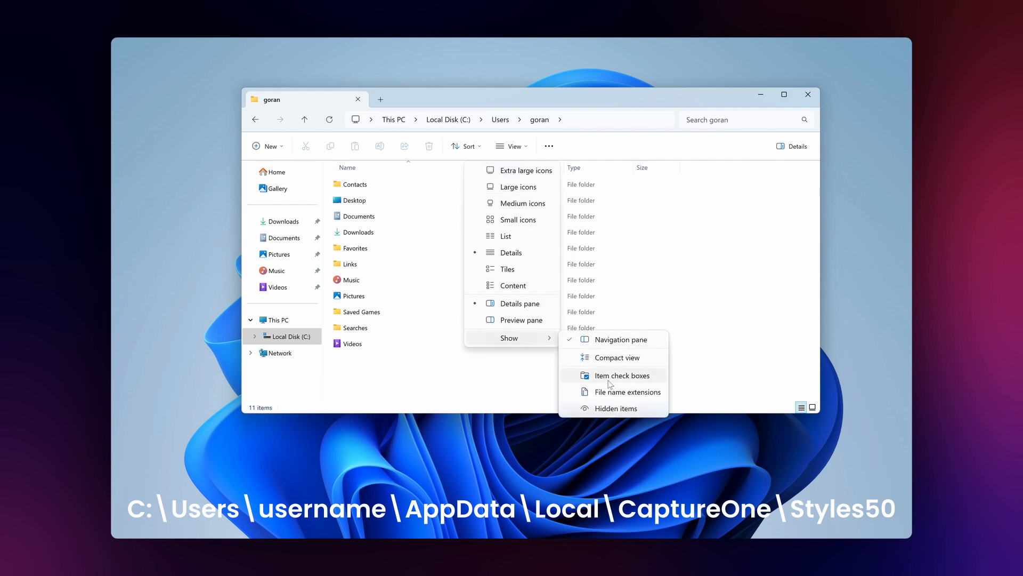
click(615, 408)
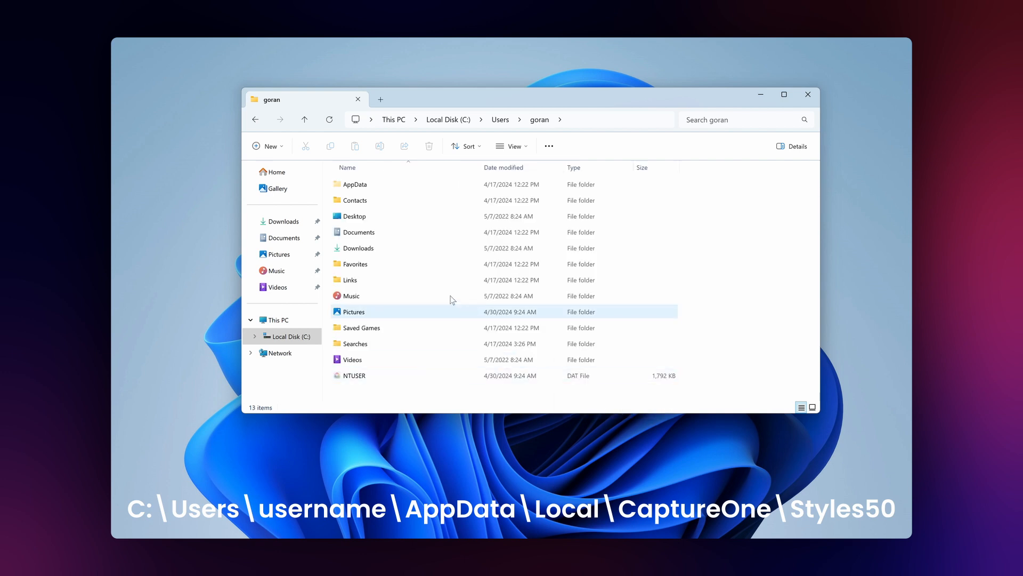
double_click(356, 184)
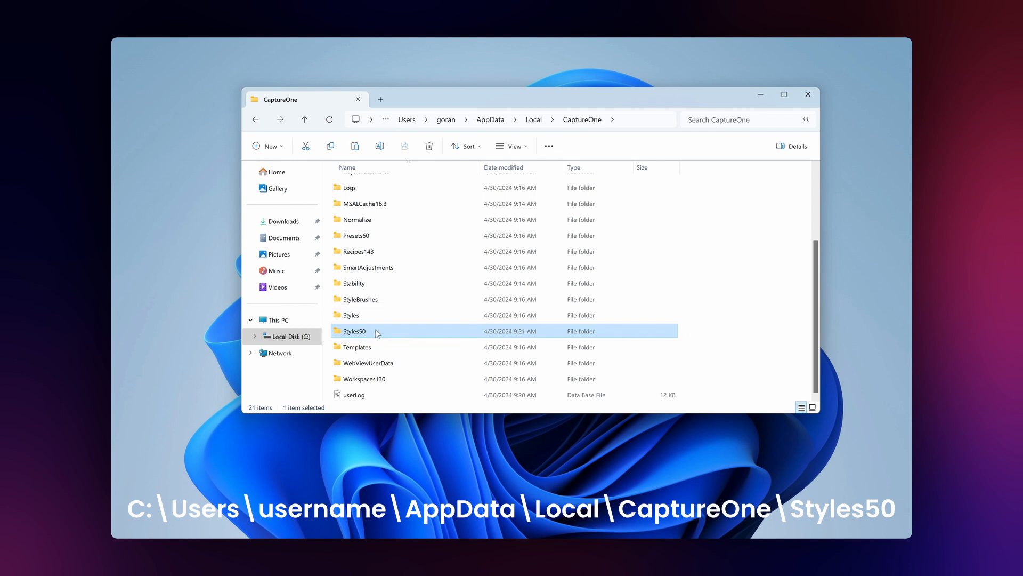
double_click(354, 330)
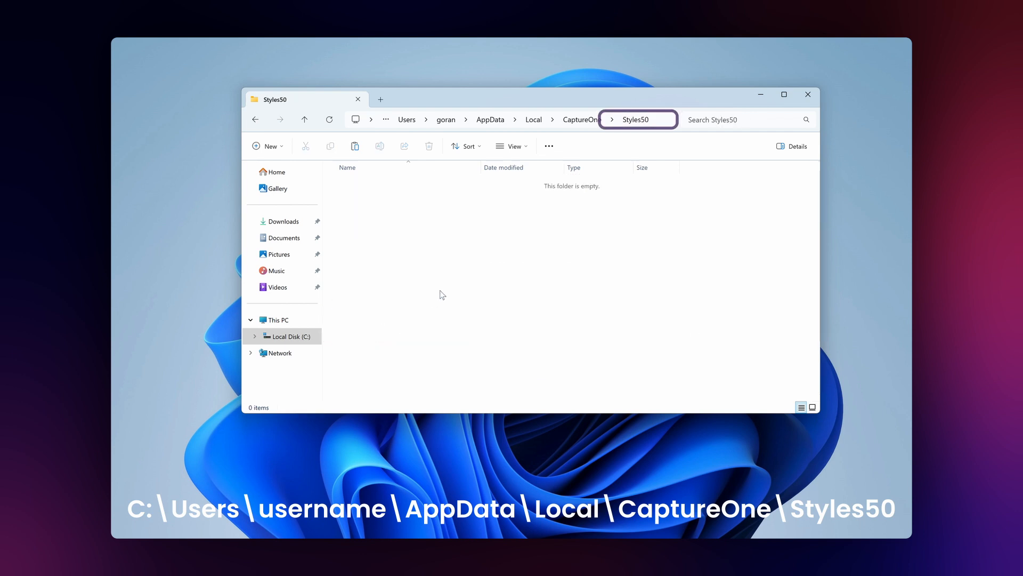
right_click(441, 294)
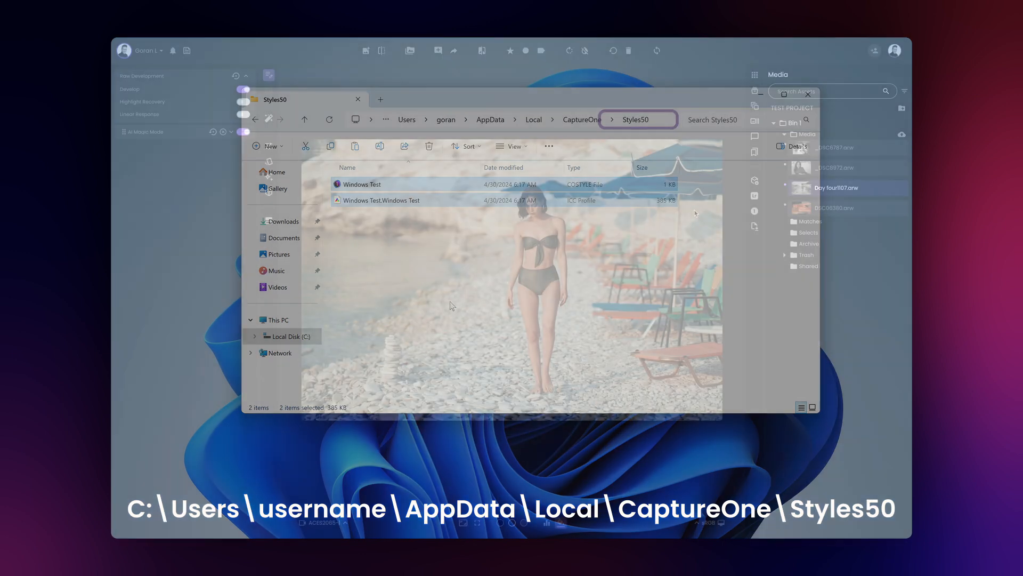
click(778, 195)
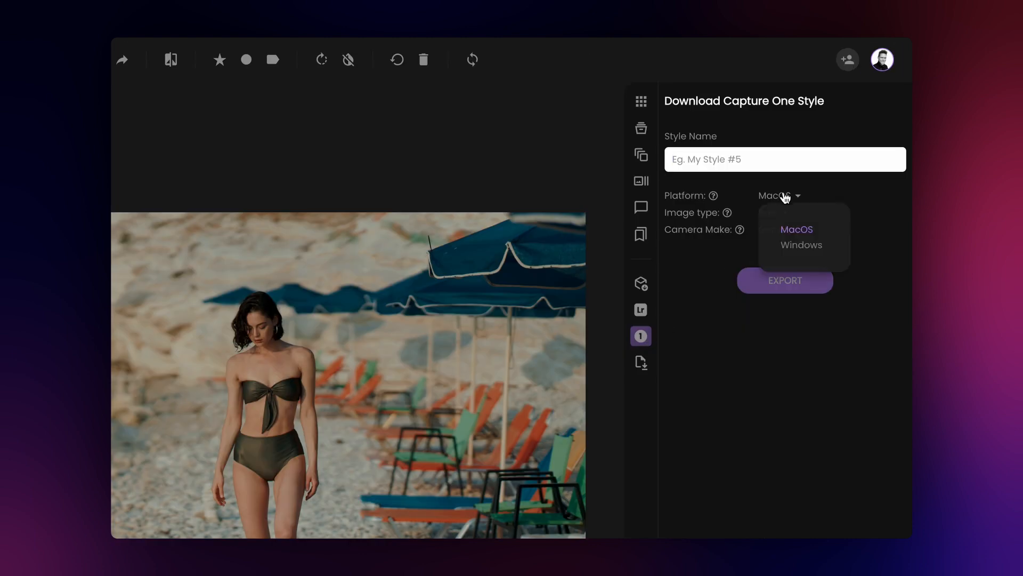
- Pick the target operating system in the Capture One style Platform dropdown
click(800, 245)
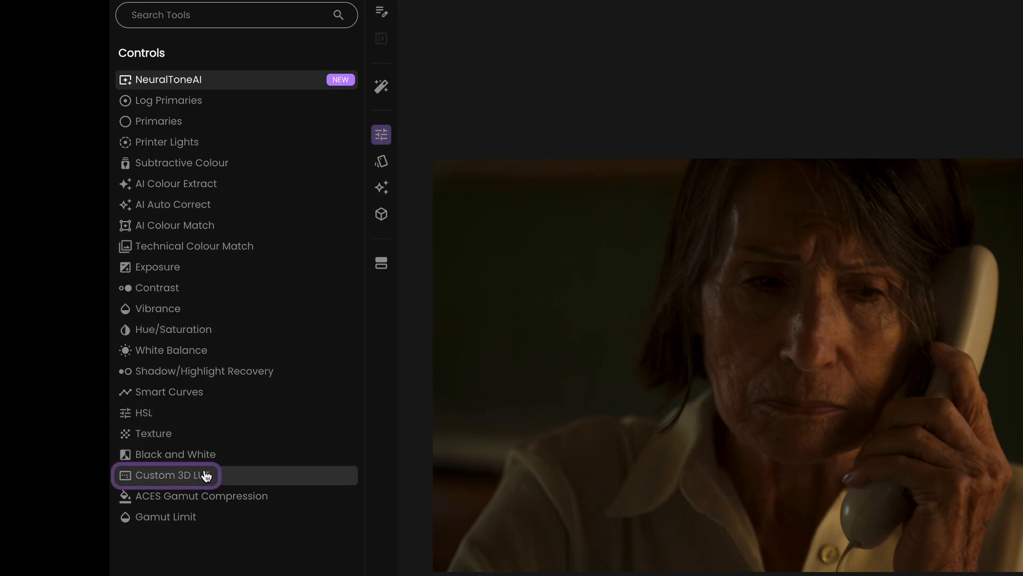
- Add a Custom 3D LUT control from the Controls list to the grade
click(173, 474)
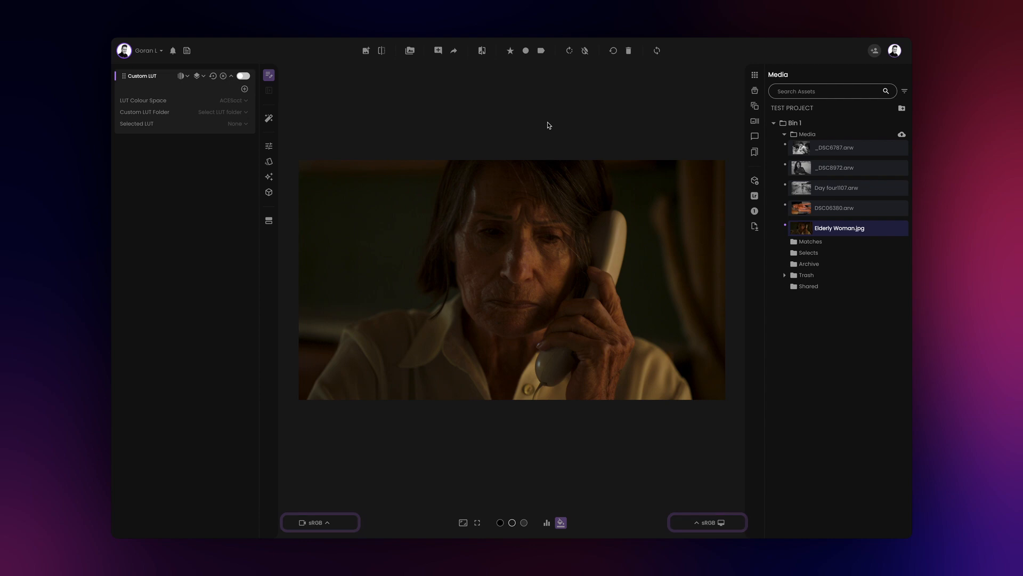
click(840, 228)
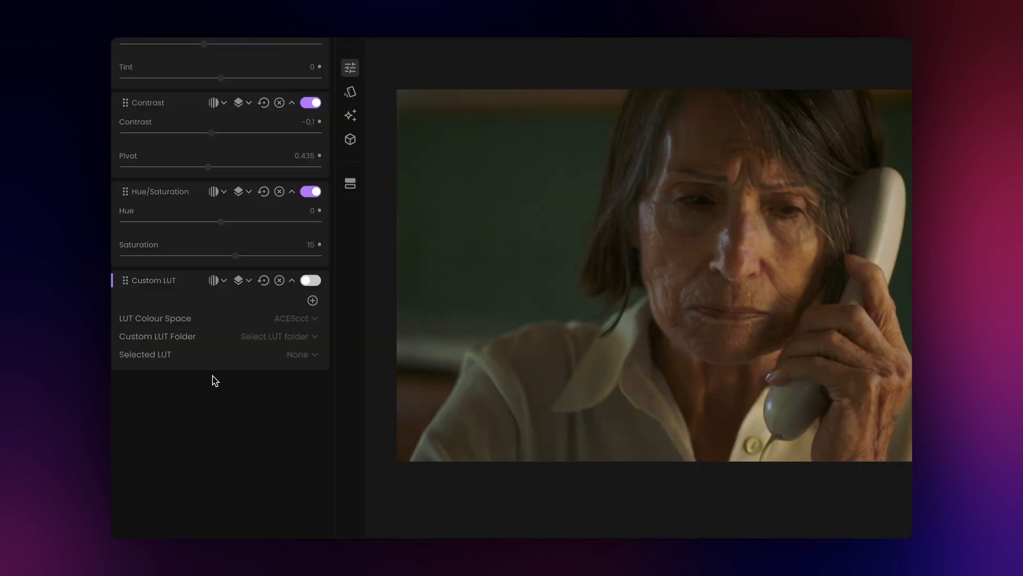
- Create a custom LUT folder 'Import', import TO-Marston.cube into it, and list the LUT folders
click(312, 300)
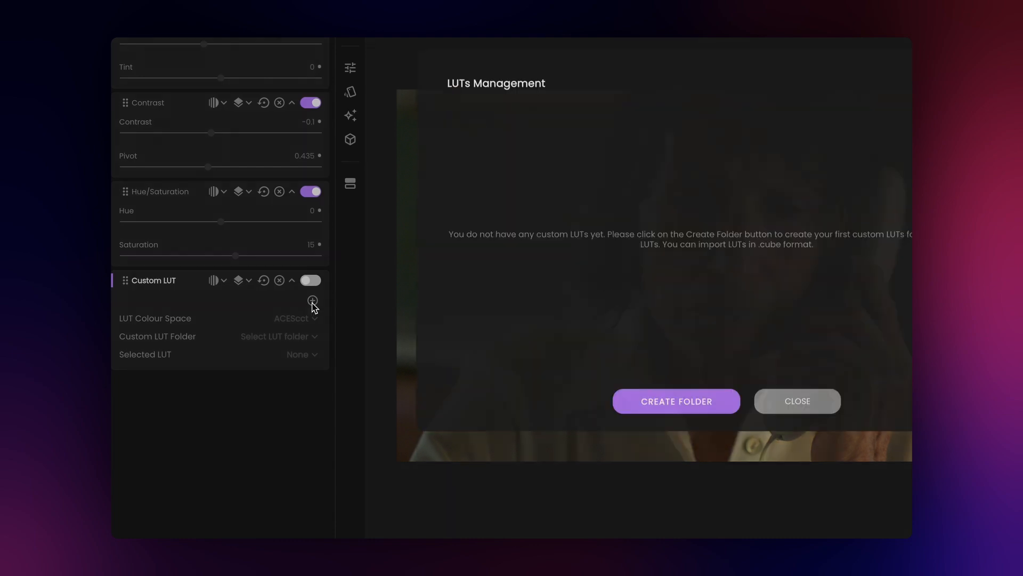
click(675, 401)
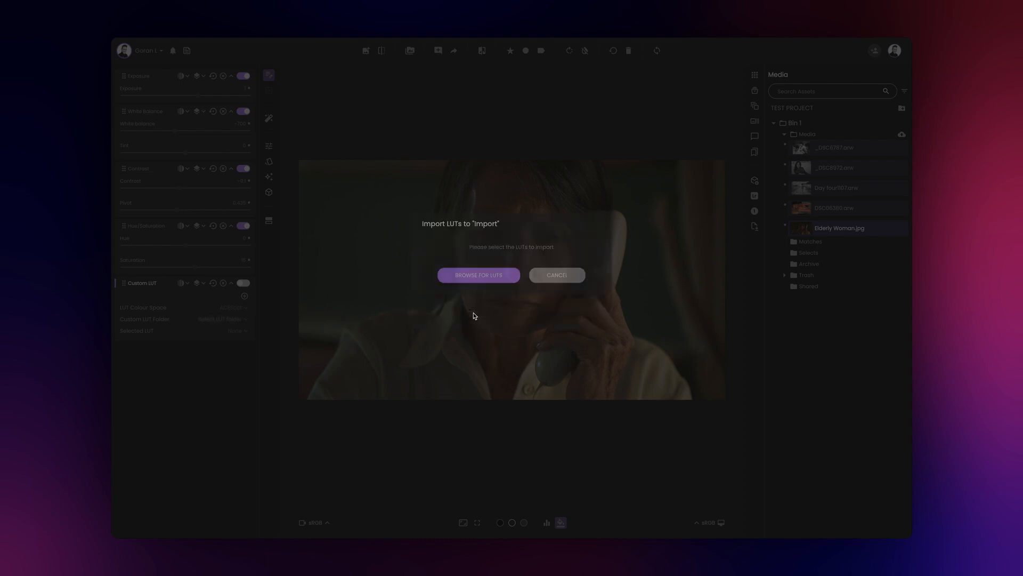
click(479, 275)
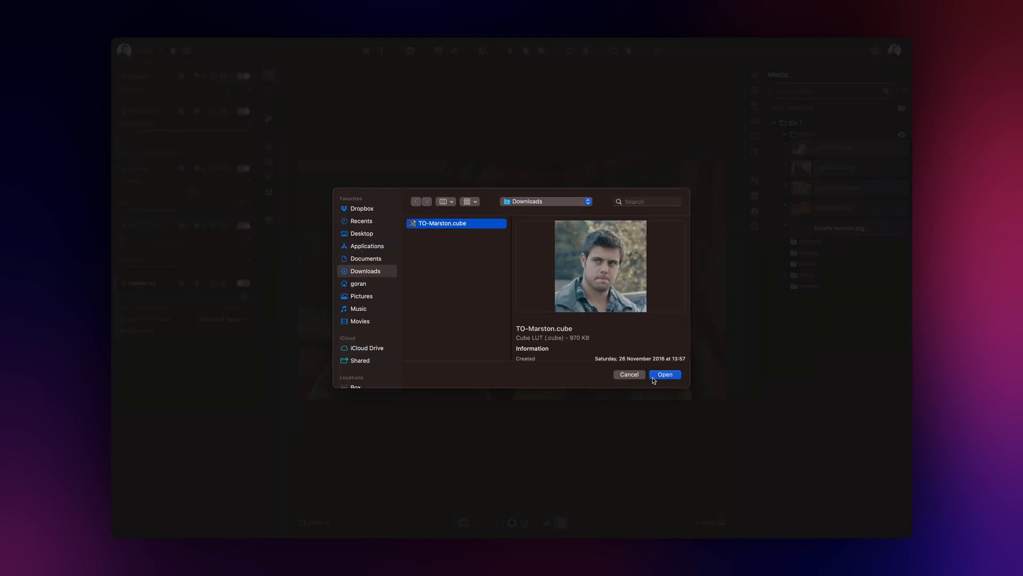
click(664, 374)
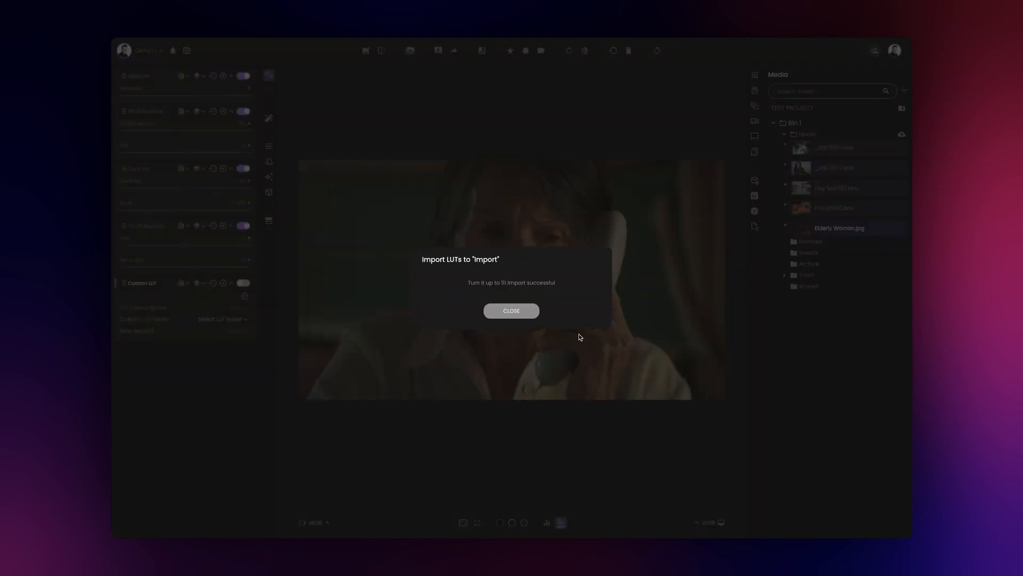
click(510, 310)
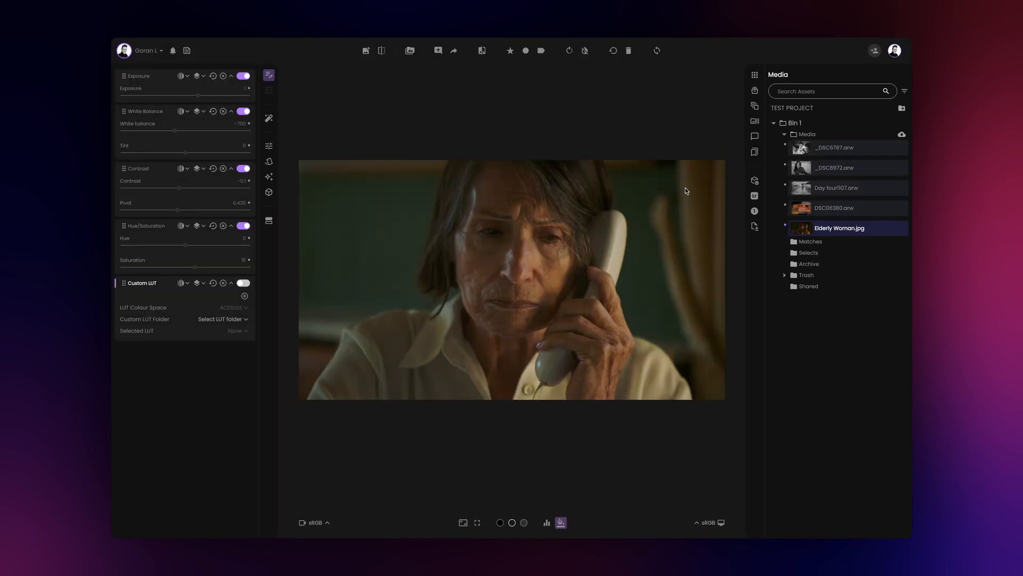
click(238, 330)
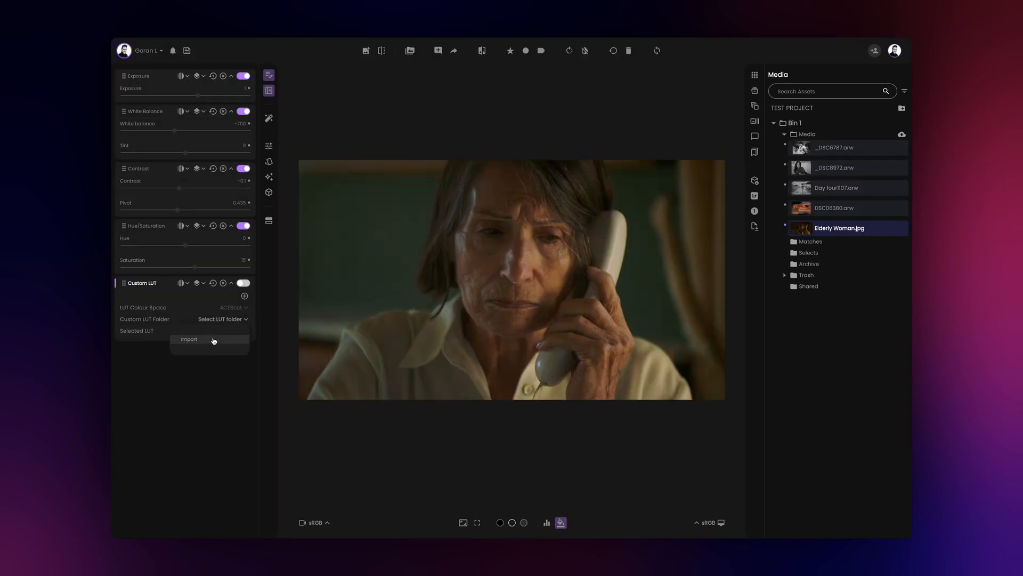
- Apply the TO-Marston LUT from the Import folder with the LUT colour space set to sRGB
click(189, 339)
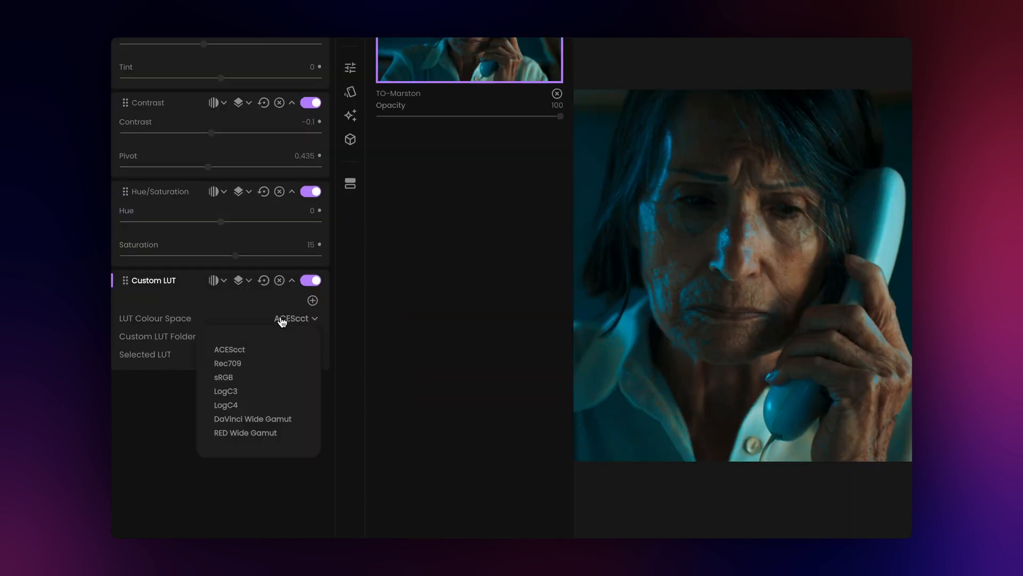
click(223, 377)
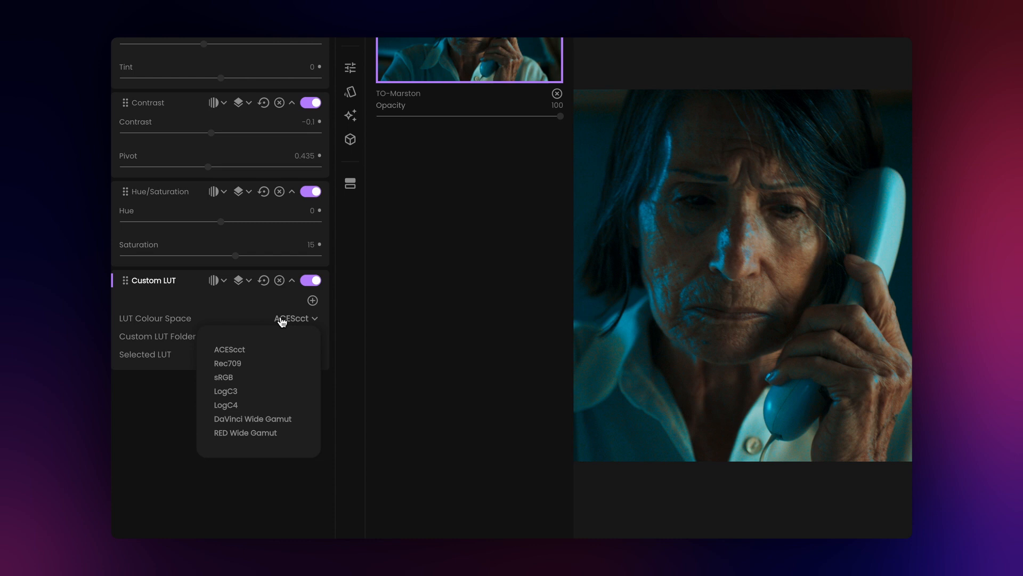
click(223, 377)
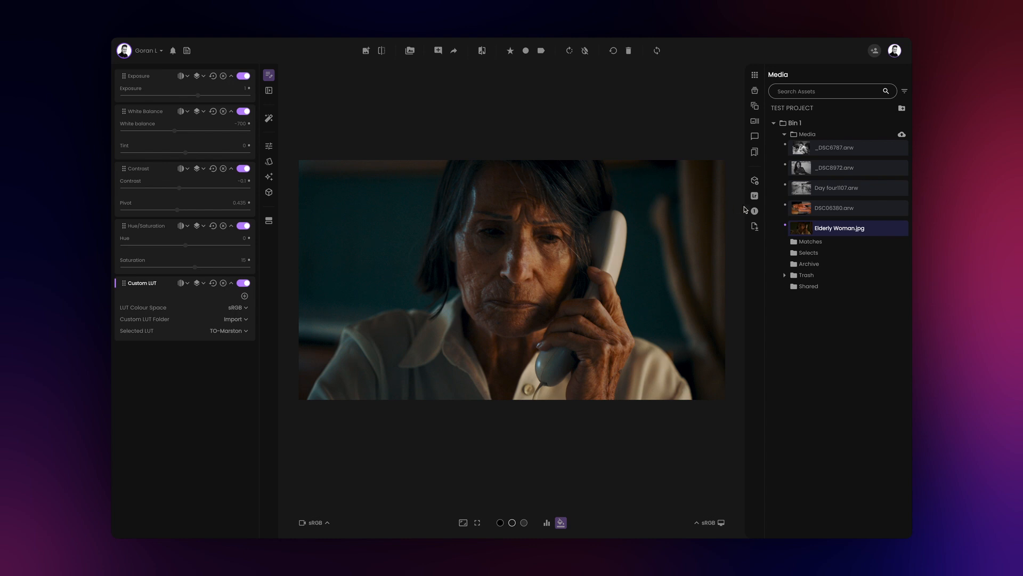
- Switch to the Day four1107.arw photo and apply the Film Emulation Look film grade style
click(835, 188)
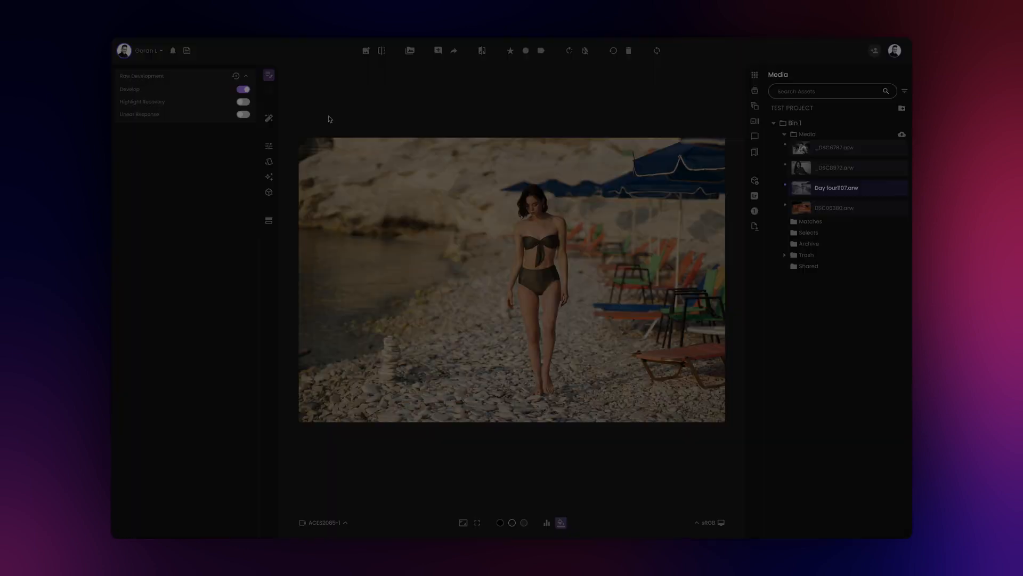
click(268, 89)
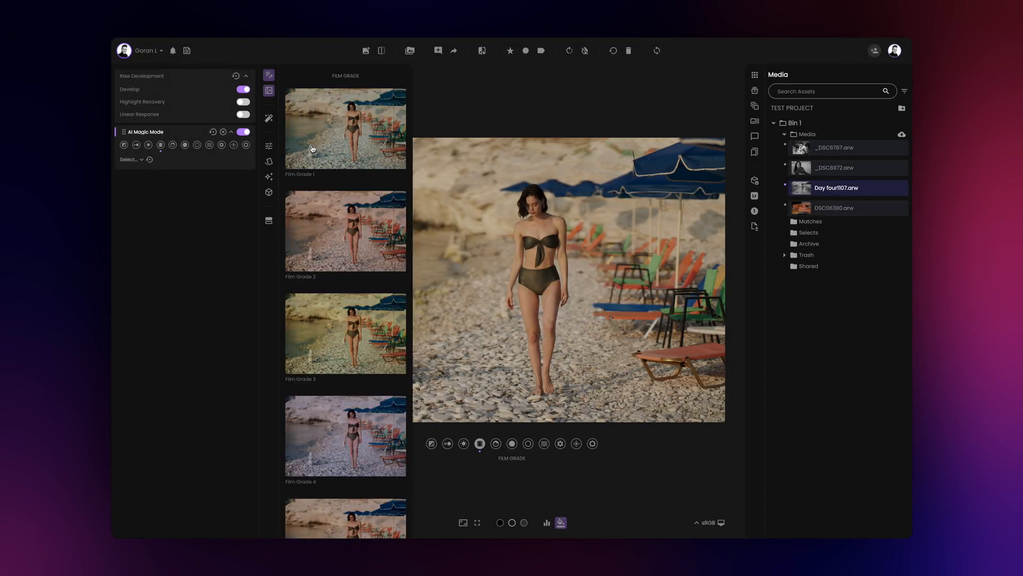
click(755, 210)
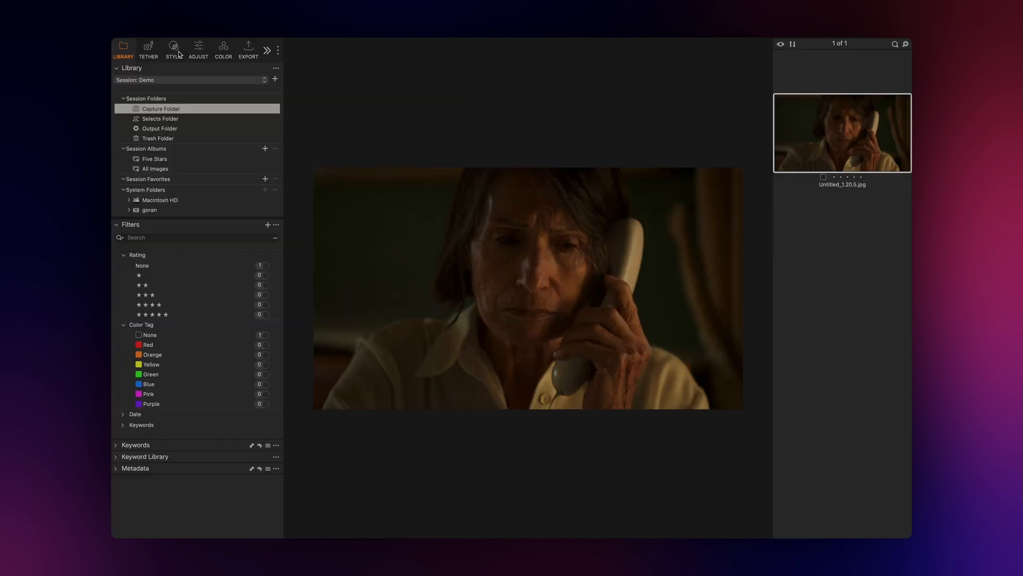
click(173, 50)
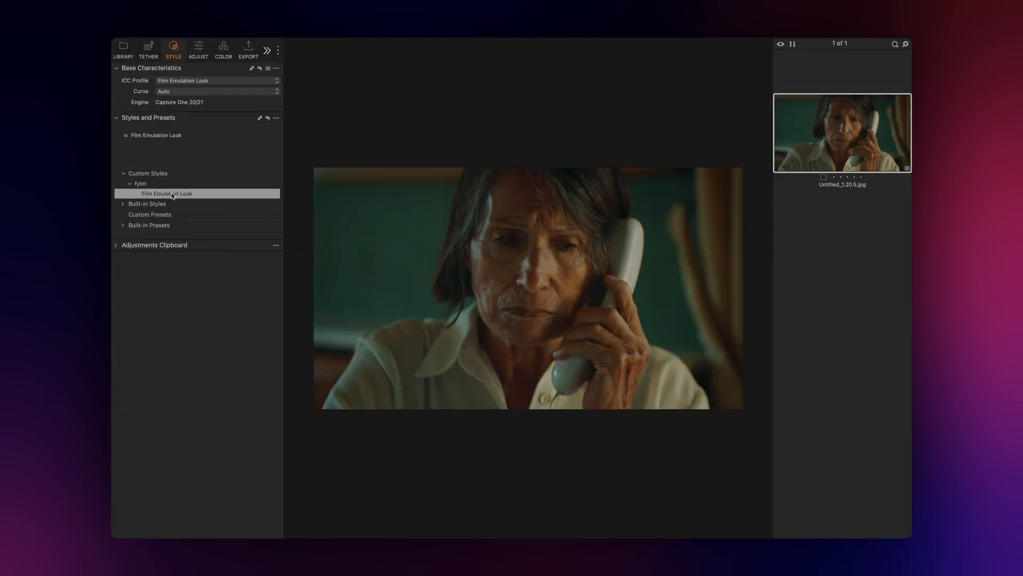